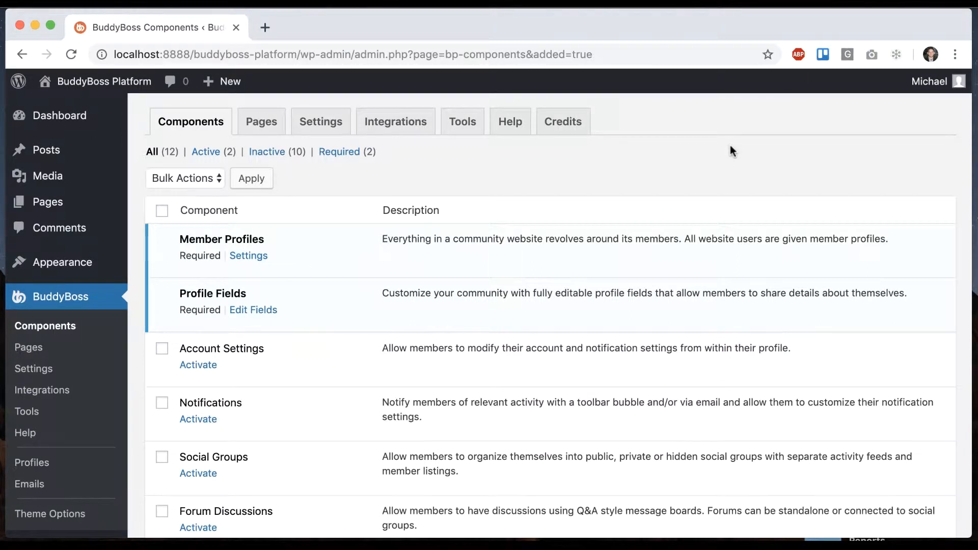
{"action": "mouse_move", "coordinate": [477, 350]}
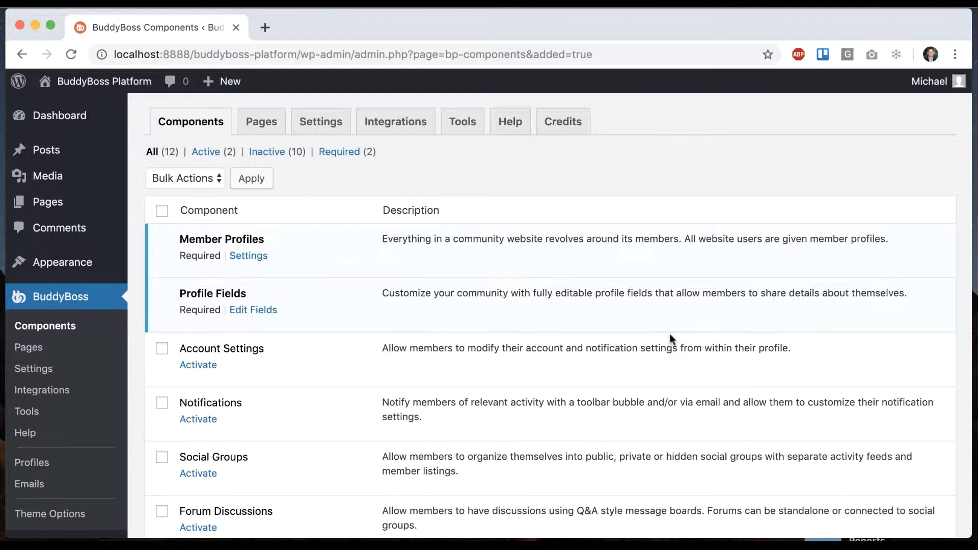
{"action": "mouse_move", "coordinate": [804, 352]}
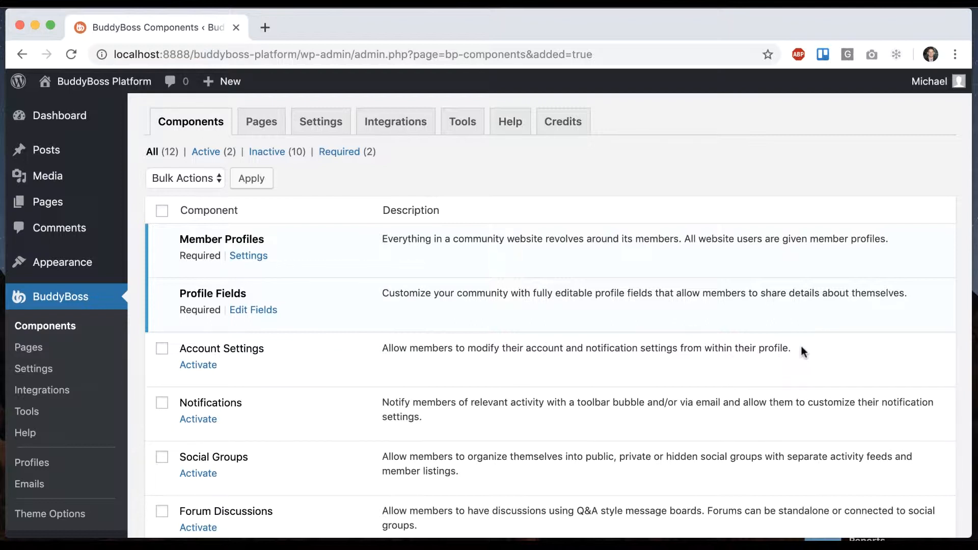
Activate the Account Settings component on the BuddyBoss Components page
{"action": "left_click", "coordinate": [198, 365]}
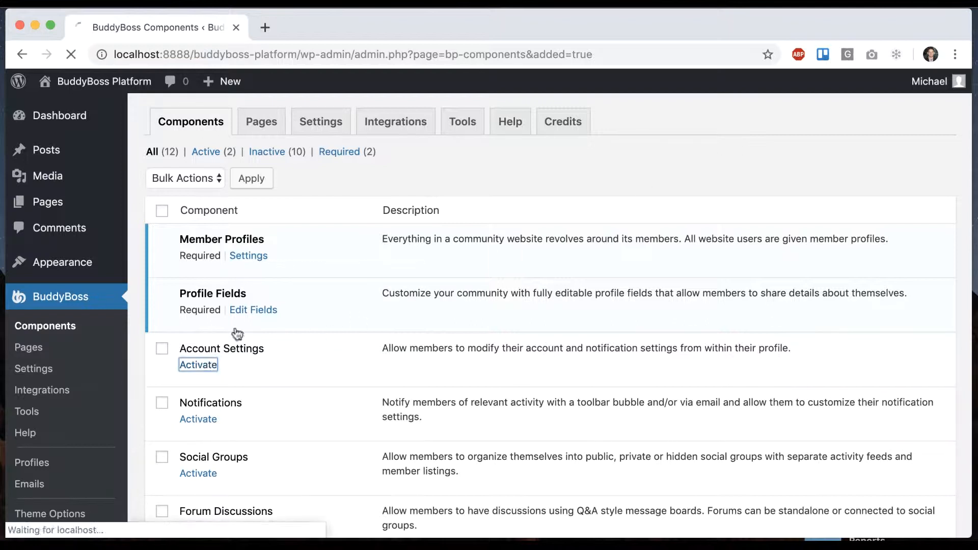
{"action": "left_click", "coordinate": [198, 364]}
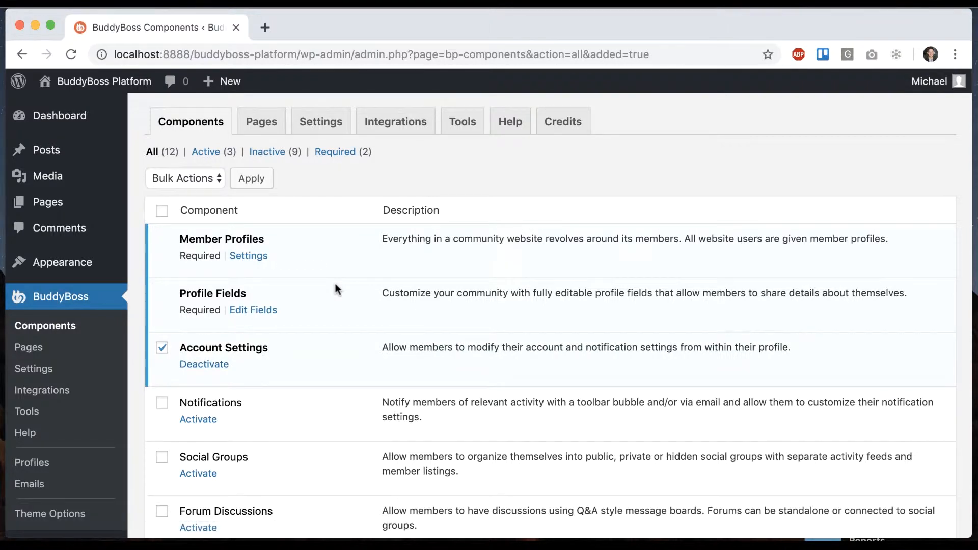
{"action": "mouse_move", "coordinate": [97, 81]}
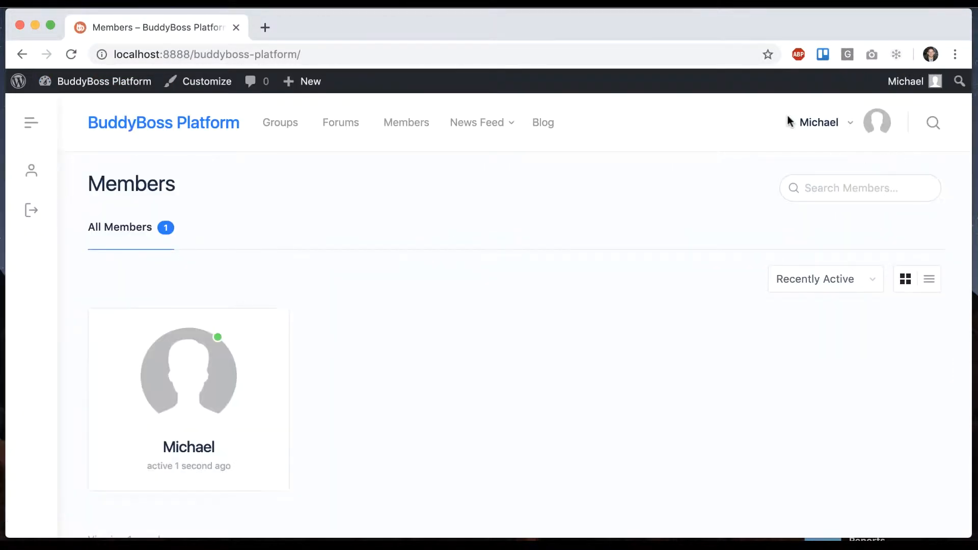
Open the member's Account page from the avatar dropdown, showing Login Information
{"action": "left_click", "coordinate": [819, 122]}
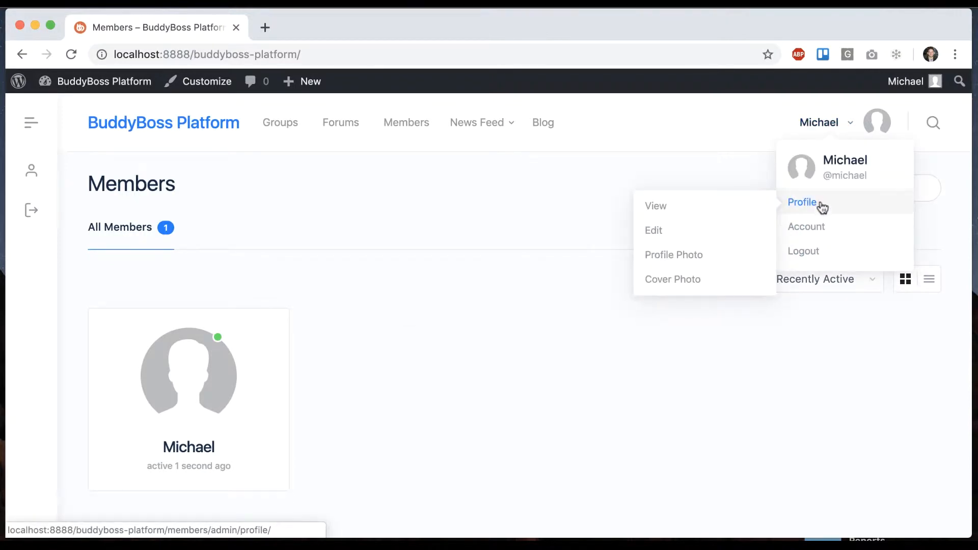
{"action": "left_click", "coordinate": [806, 226]}
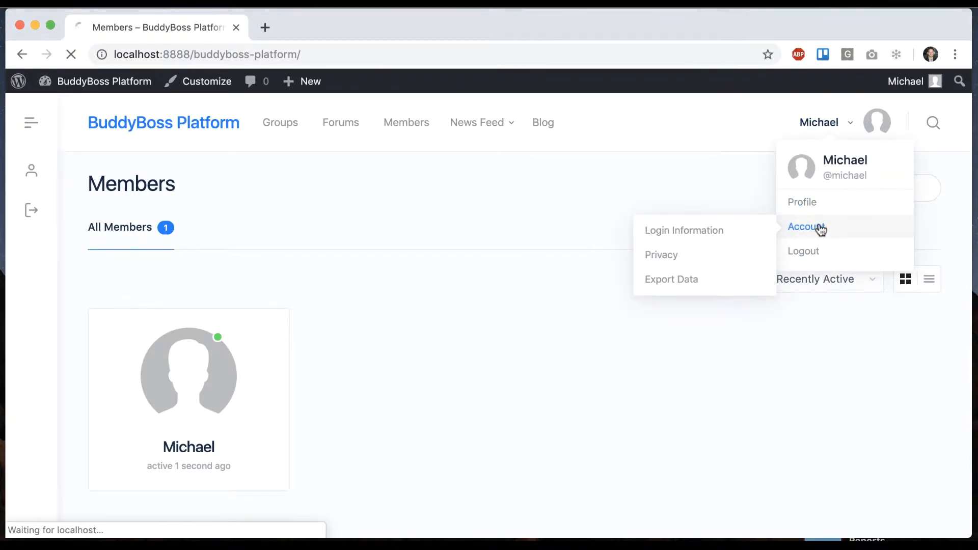
{"action": "left_click", "coordinate": [807, 226]}
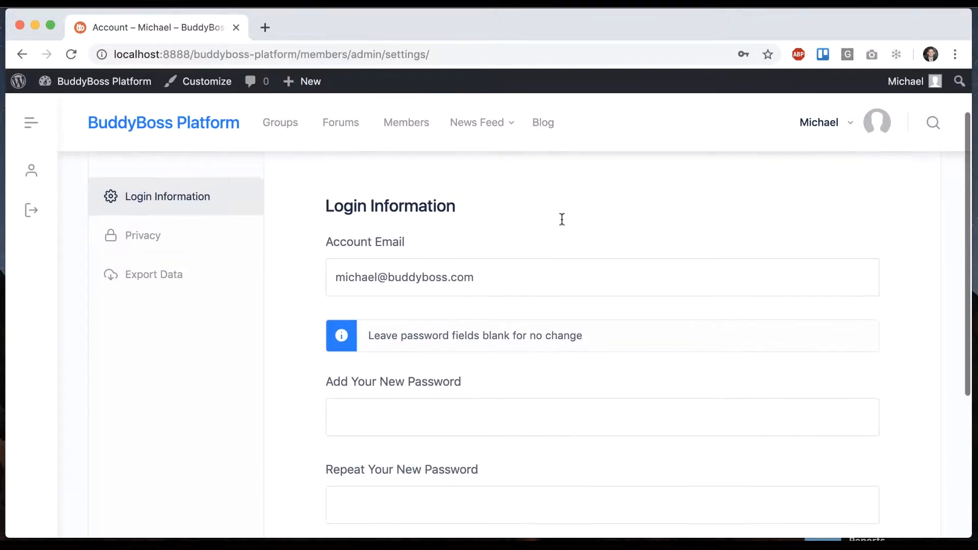
{"action": "mouse_move", "coordinate": [142, 244]}
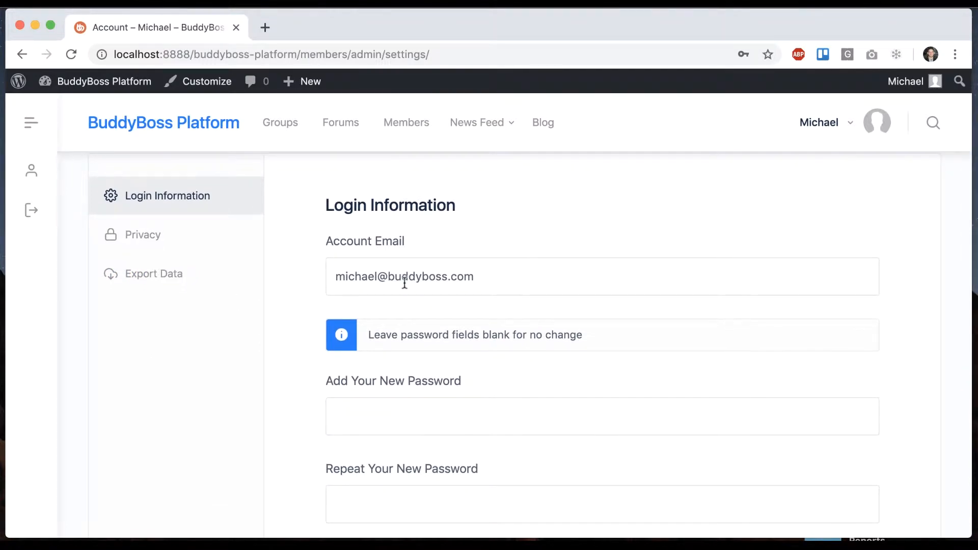
{"action": "scroll", "scroll_direction": "down", "scroll_amount": 3}
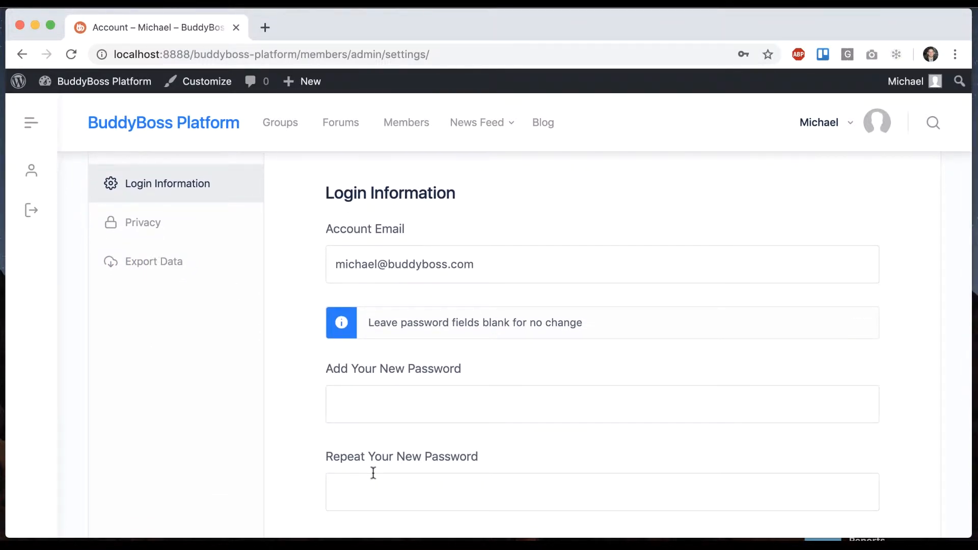
View the account's Privacy settings, then go to BuddyBoss > Profiles in the admin dashboard
{"action": "left_click", "coordinate": [143, 222]}
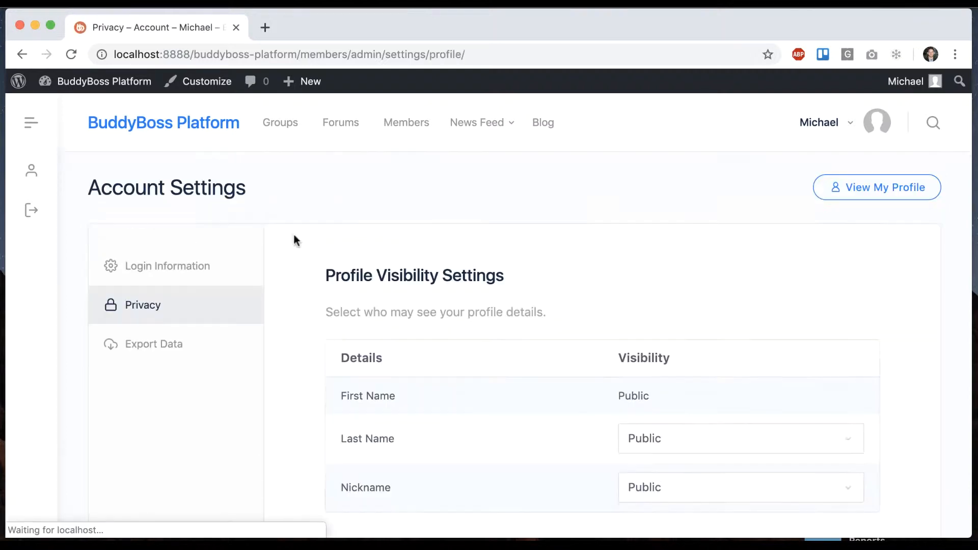
{"action": "scroll", "scroll_direction": "down", "scroll_amount": 3}
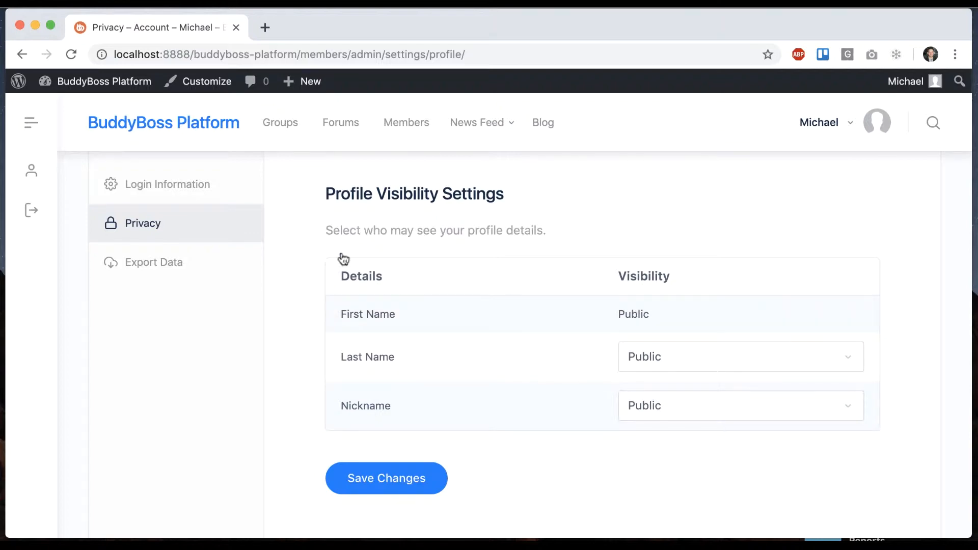
{"action": "left_click", "coordinate": [265, 27]}
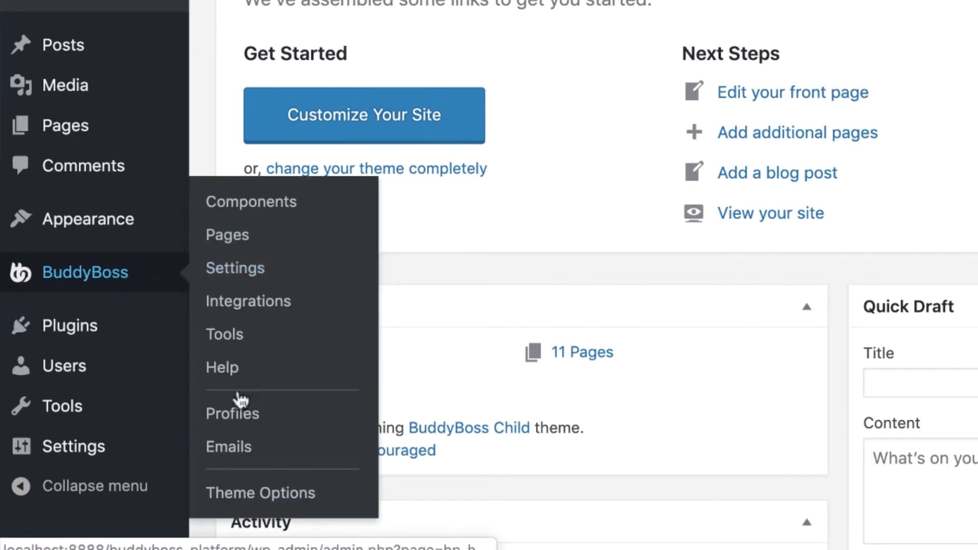
{"action": "left_click", "coordinate": [233, 413]}
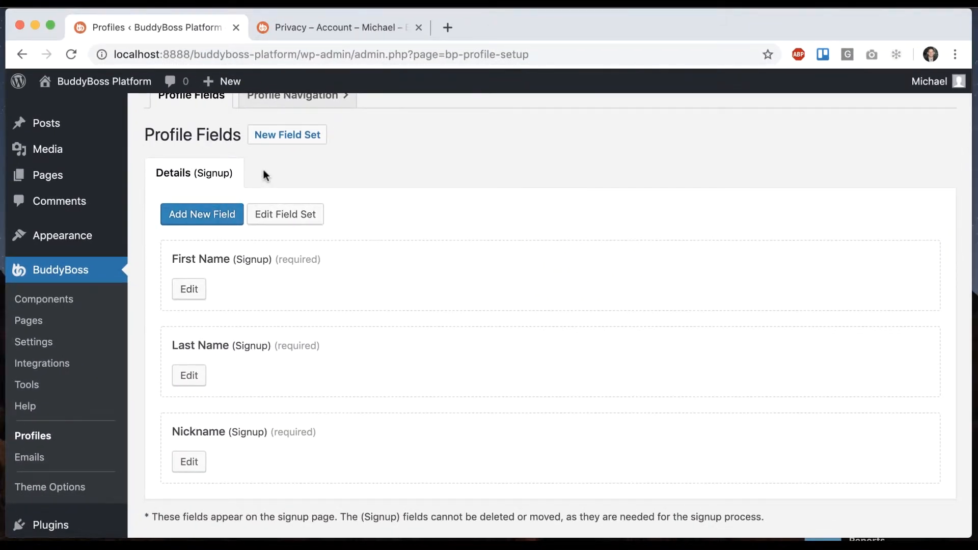
Edit the Last Name profile field, then reach the member's front-end profile edit page
{"action": "left_click", "coordinate": [189, 376]}
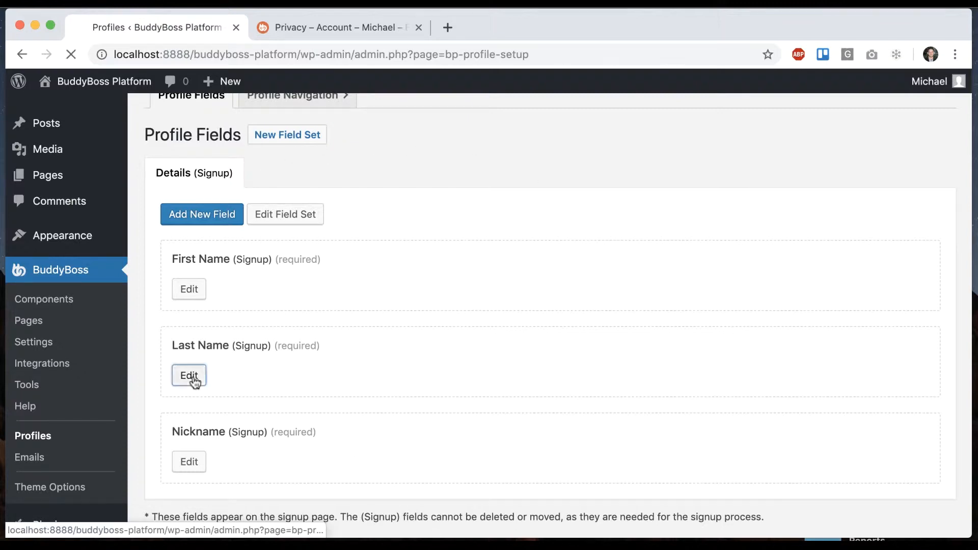
{"action": "left_click", "coordinate": [188, 376]}
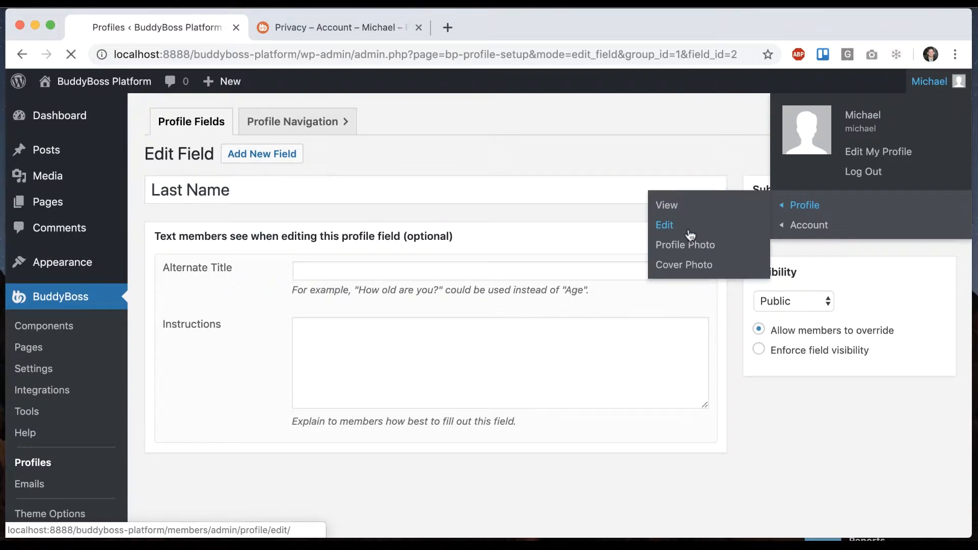
{"action": "left_click", "coordinate": [664, 225]}
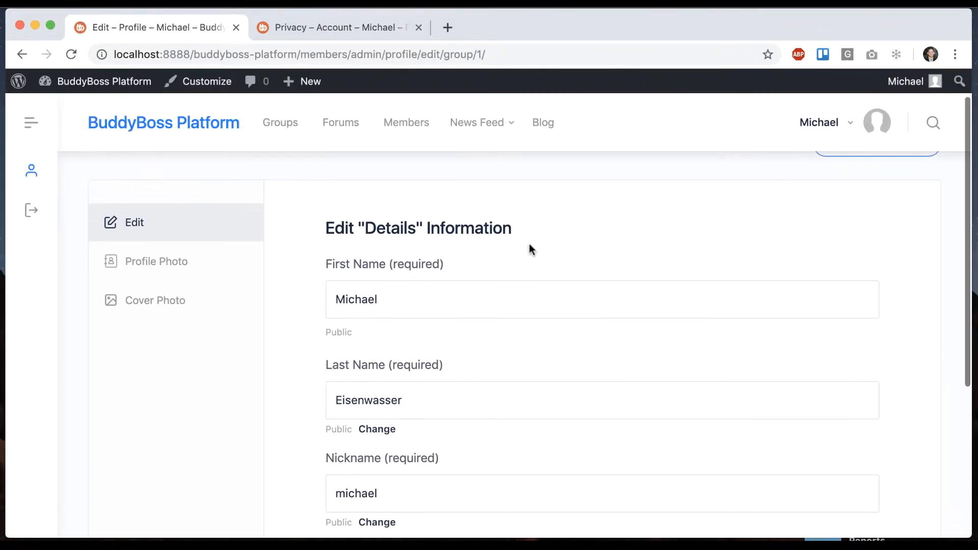
{"action": "scroll", "scroll_direction": "down", "scroll_amount": 3}
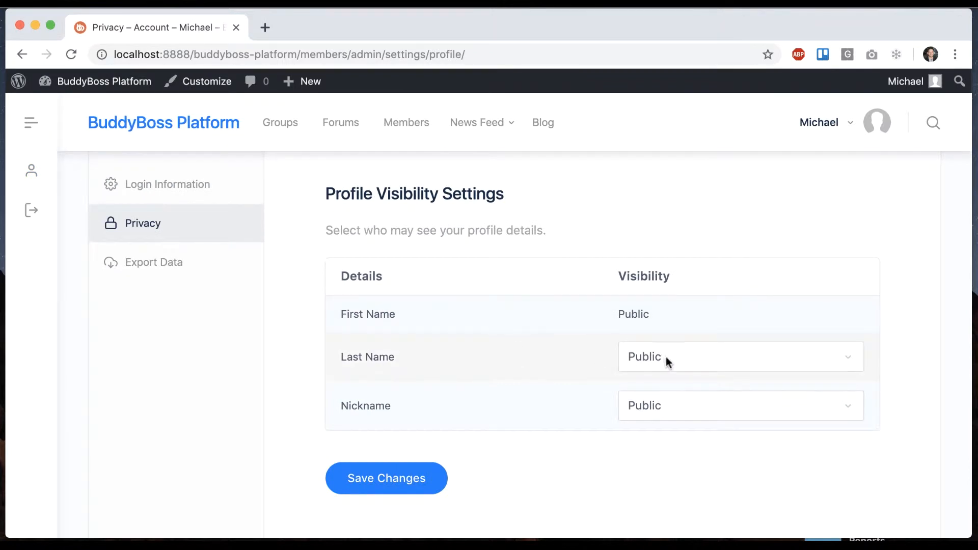
Set the Last Name profile field's visibility to All Members on the Privacy page
{"action": "left_click", "coordinate": [739, 356]}
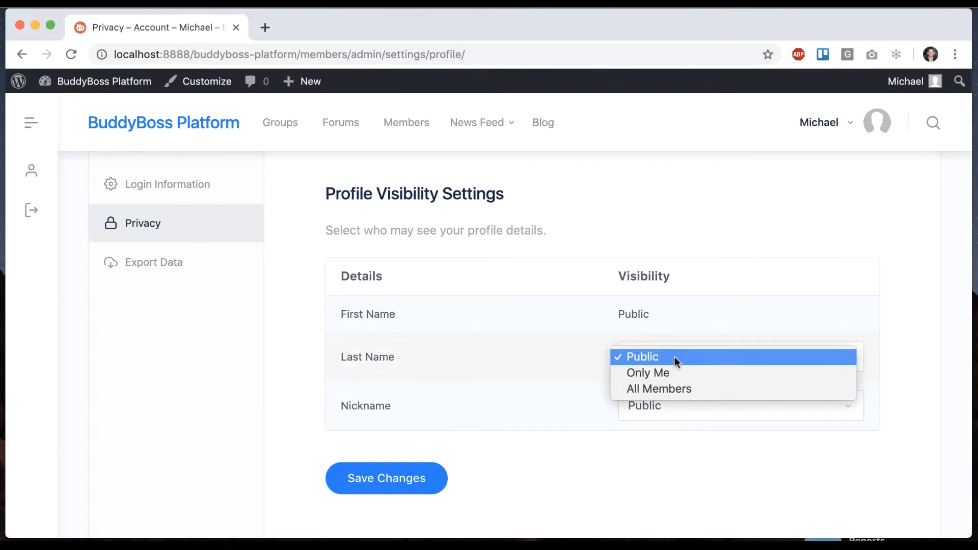
{"action": "left_click", "coordinate": [641, 357]}
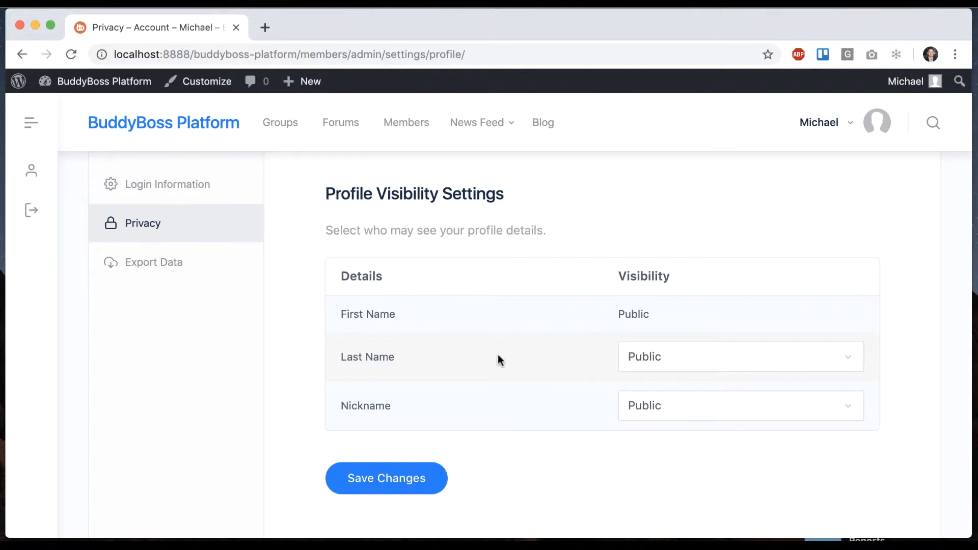
{"action": "left_click", "coordinate": [740, 357]}
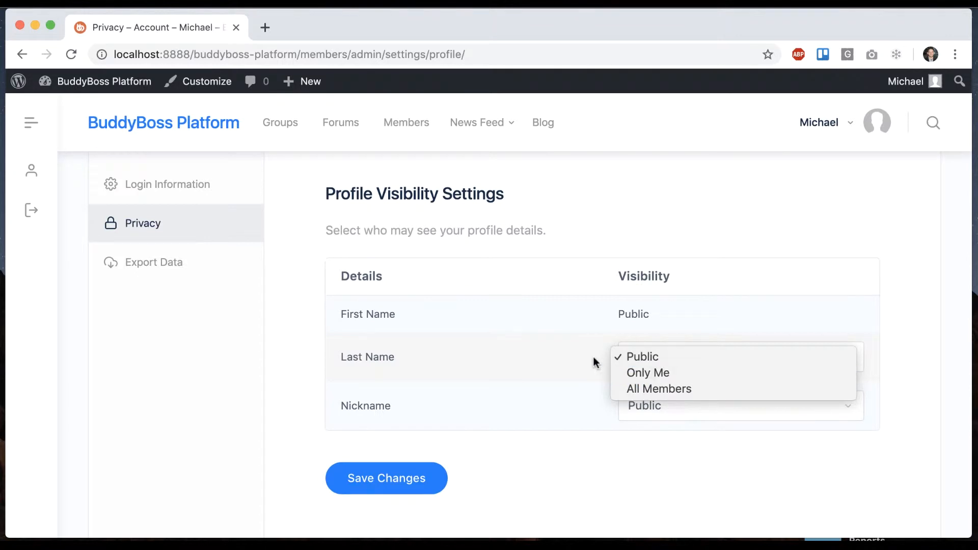
{"action": "left_click", "coordinate": [643, 356]}
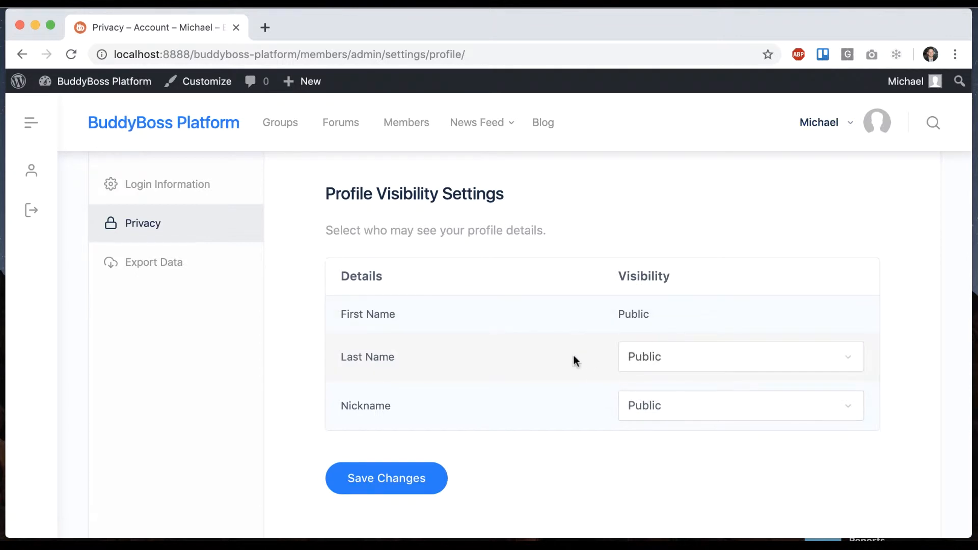
{"action": "left_click", "coordinate": [739, 356]}
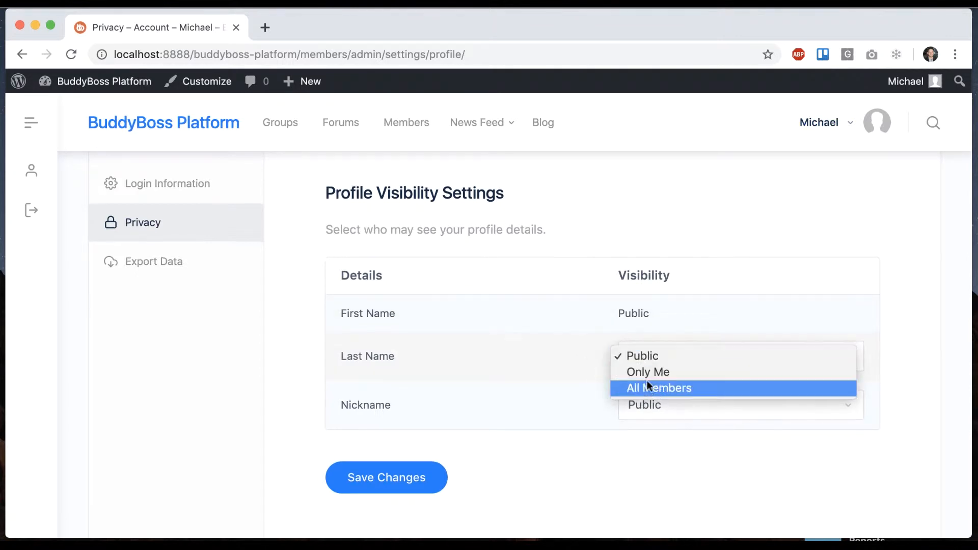
{"action": "mouse_move", "coordinate": [648, 394]}
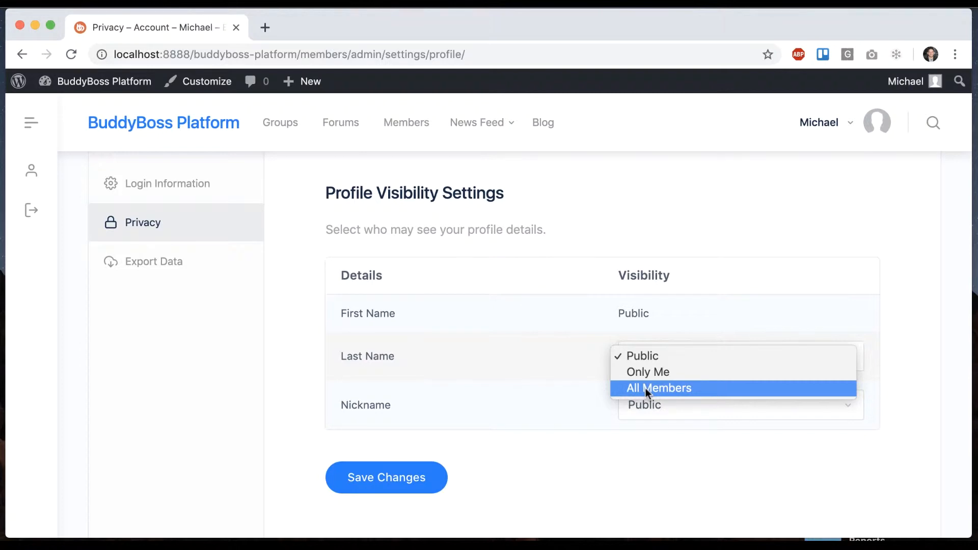
{"action": "left_click", "coordinate": [660, 389]}
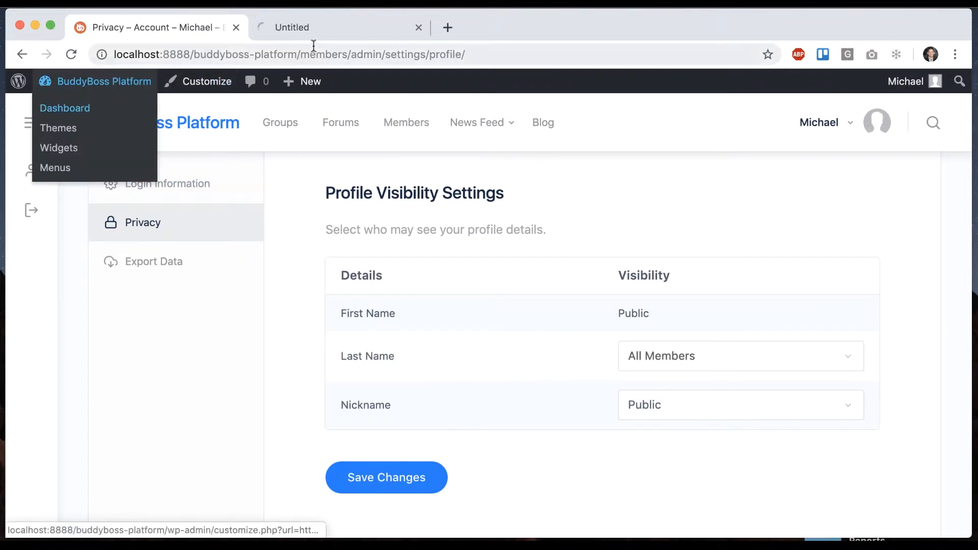
Activate the Notifications and Social Groups components, then return to the front-end tab
{"action": "left_click", "coordinate": [64, 108]}
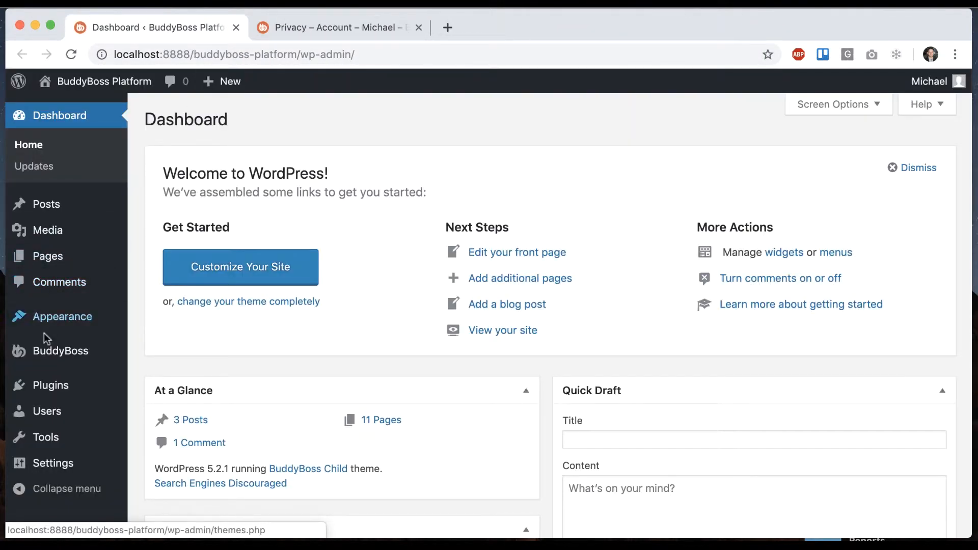
{"action": "left_click", "coordinate": [60, 351]}
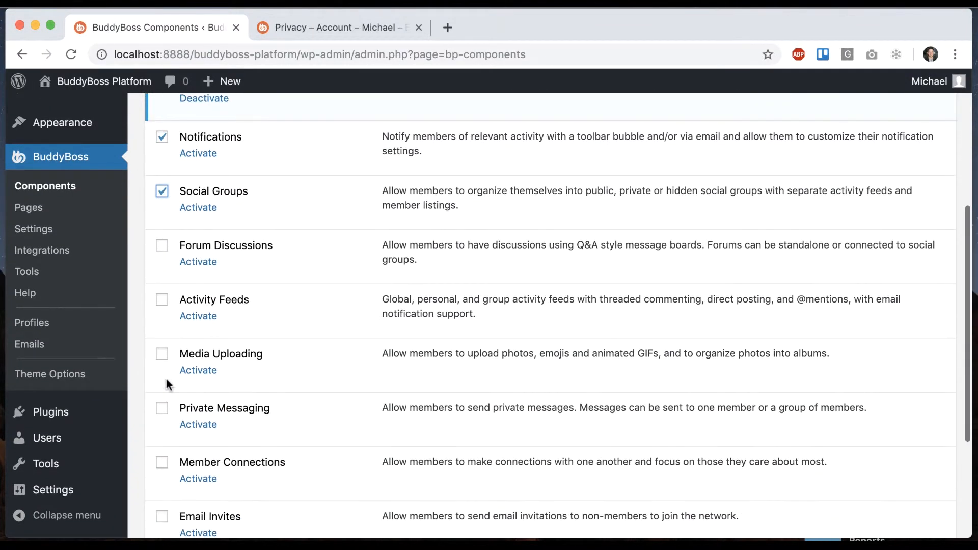
{"action": "left_click", "coordinate": [162, 462]}
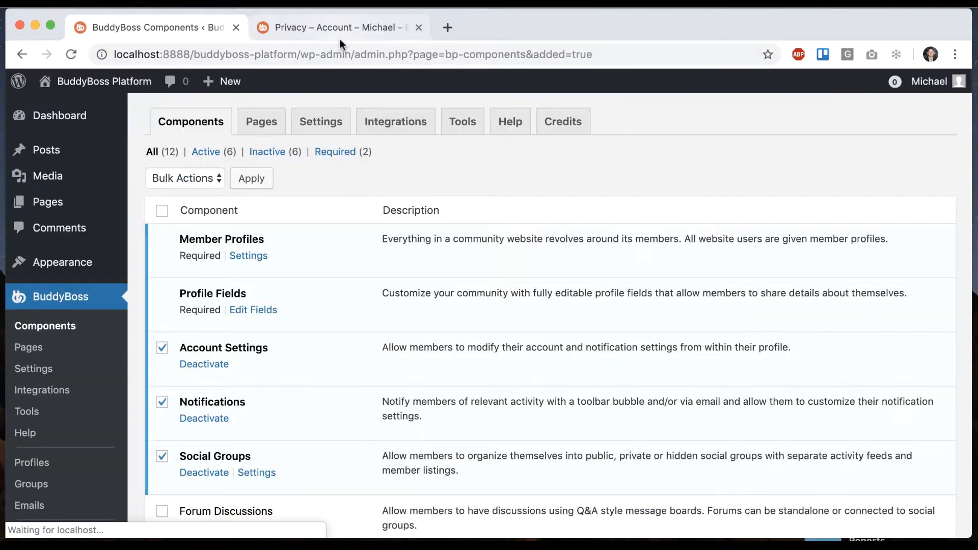
{"action": "left_click", "coordinate": [337, 27]}
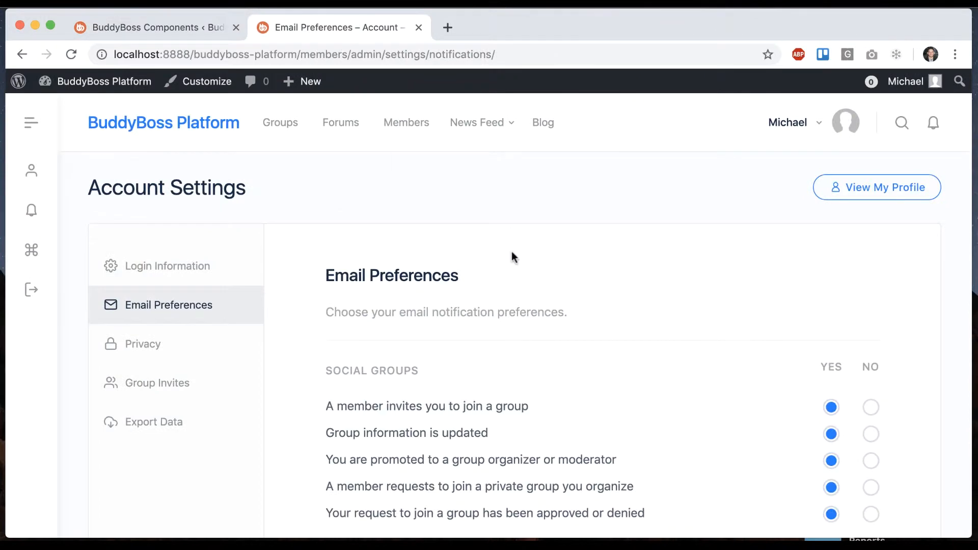
Review the Email Preferences options for Messages and Social Groups, all set to Yes
{"action": "scroll", "scroll_direction": "down", "scroll_amount": 3}
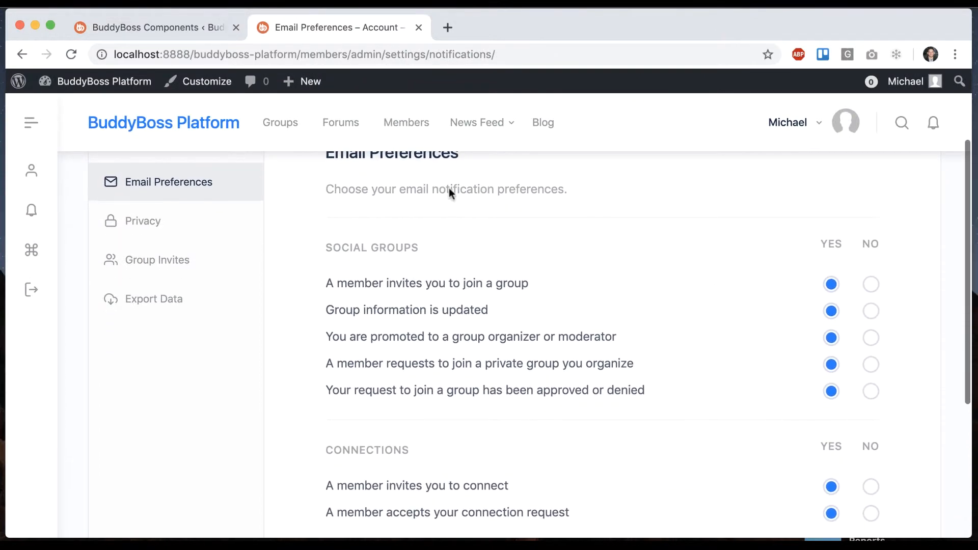
{"action": "scroll", "scroll_direction": "down", "scroll_amount": 3}
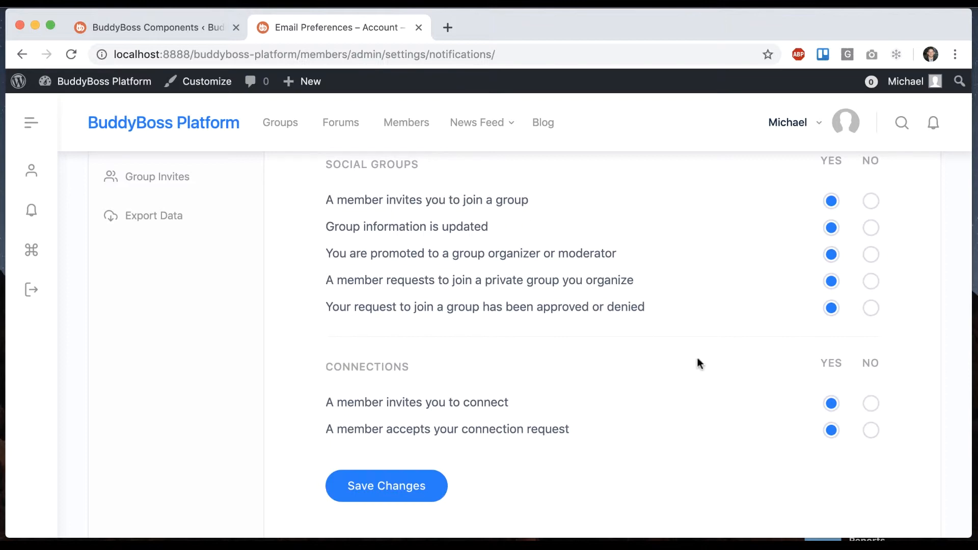
{"action": "scroll", "scroll_direction": "down", "scroll_amount": 3}
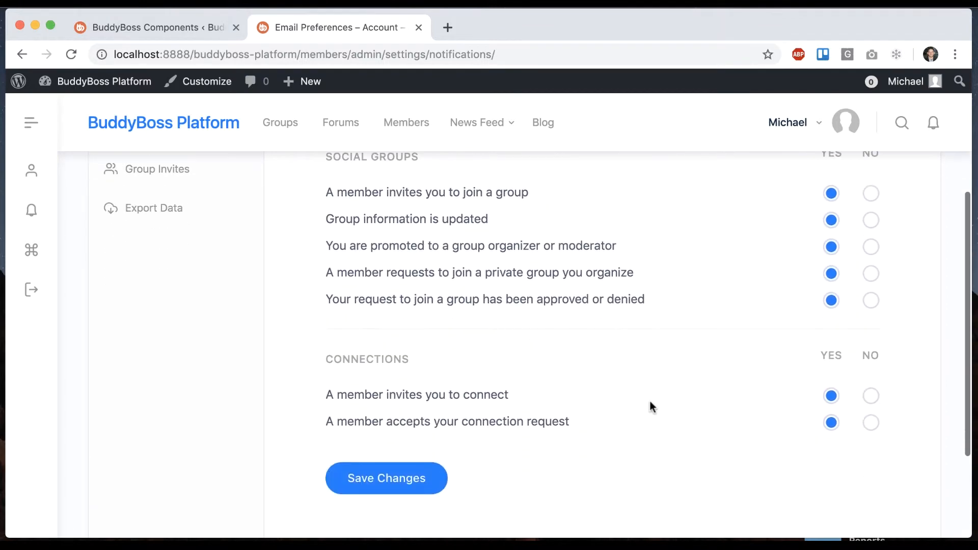
{"action": "left_click", "coordinate": [149, 28]}
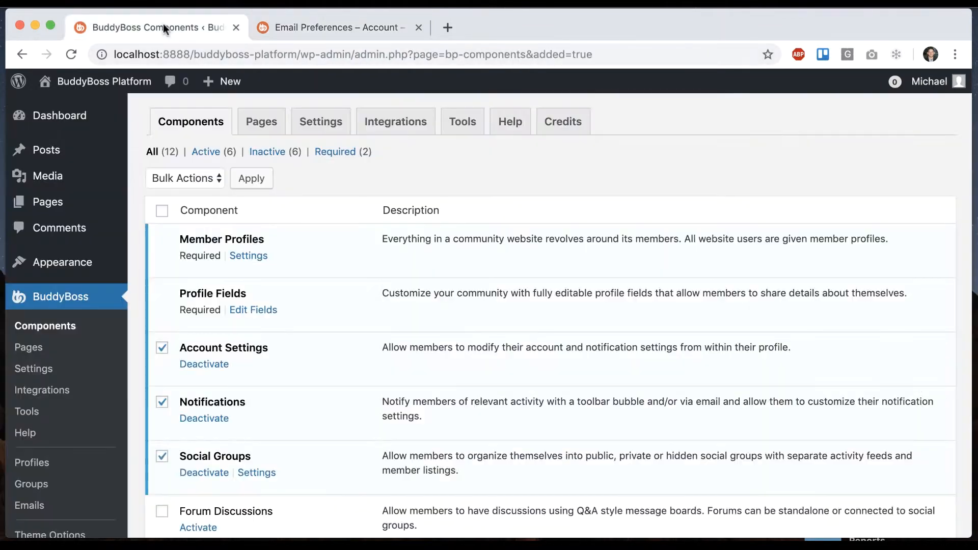
{"action": "scroll", "scroll_direction": "down", "scroll_amount": 3}
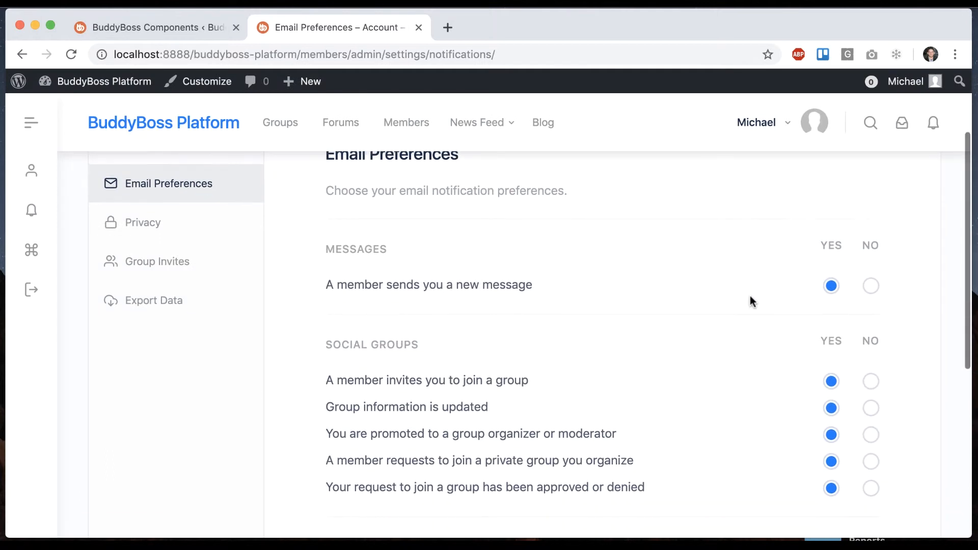
{"action": "mouse_move", "coordinate": [713, 286]}
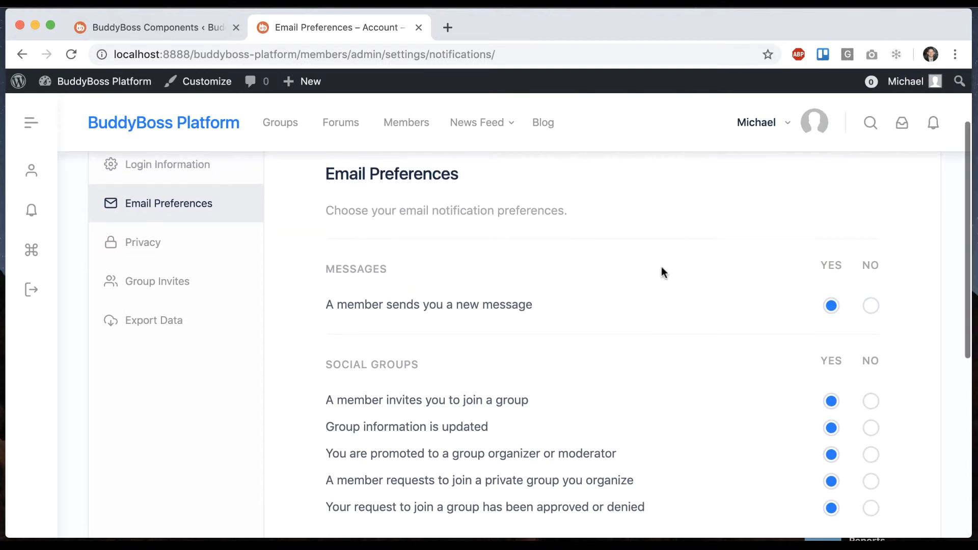
{"action": "scroll", "scroll_direction": "down", "scroll_amount": 3}
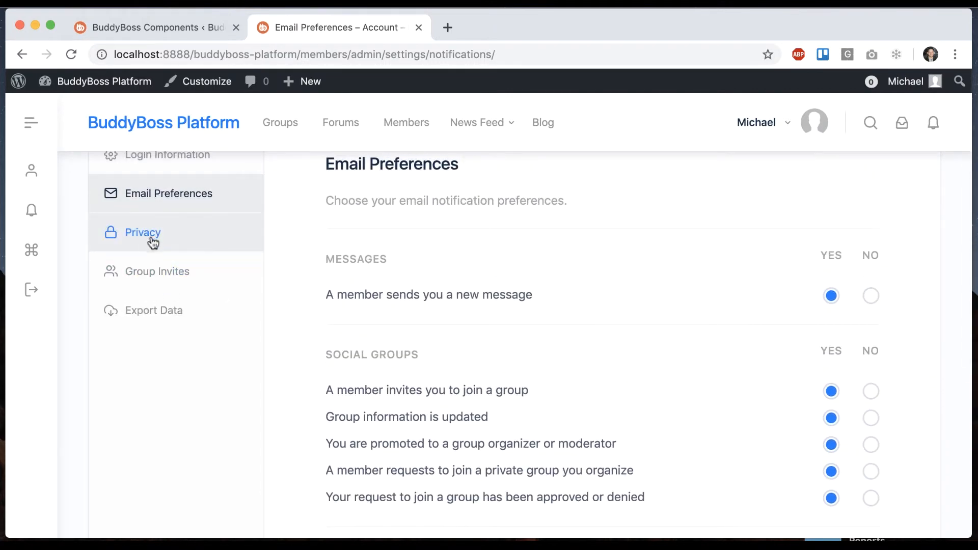
Show Group Invites settings and leave 'Restrict Group invites' to connections unchecked
{"action": "left_click", "coordinate": [158, 271]}
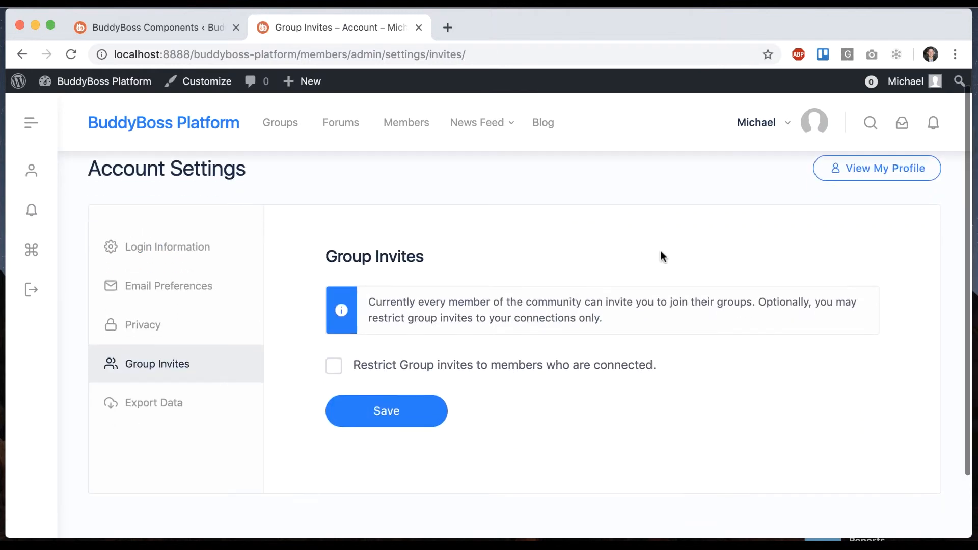
{"action": "mouse_move", "coordinate": [572, 296]}
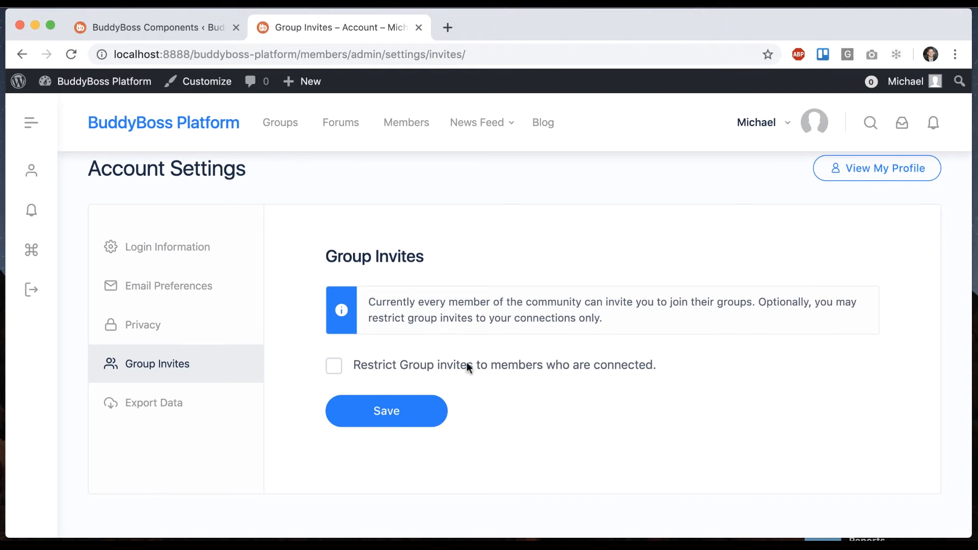
{"action": "left_click", "coordinate": [334, 366]}
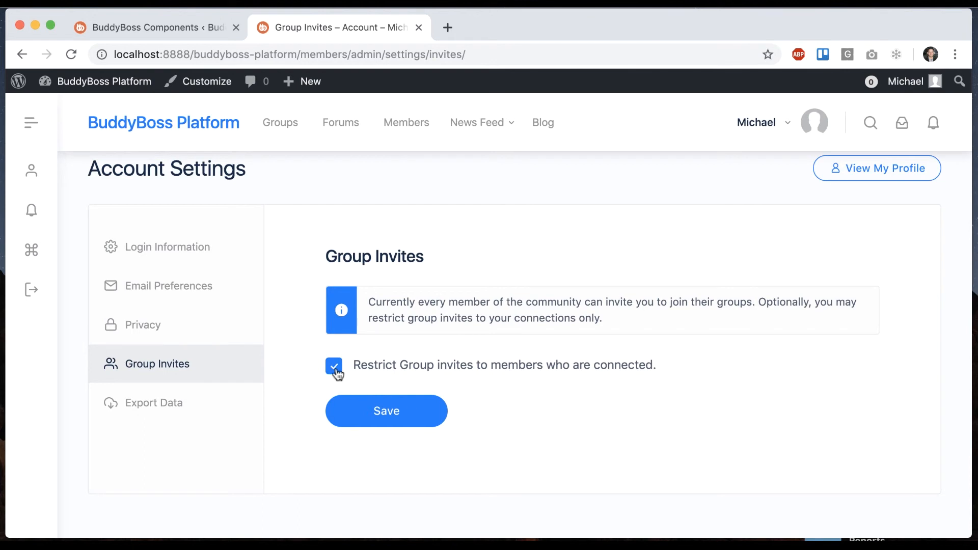
{"action": "left_click", "coordinate": [334, 366]}
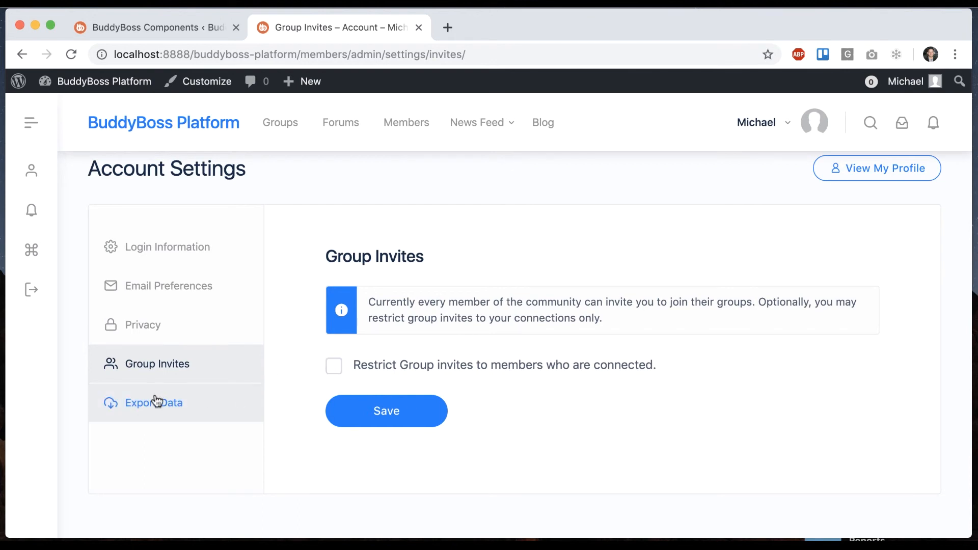
{"action": "mouse_move", "coordinate": [290, 358]}
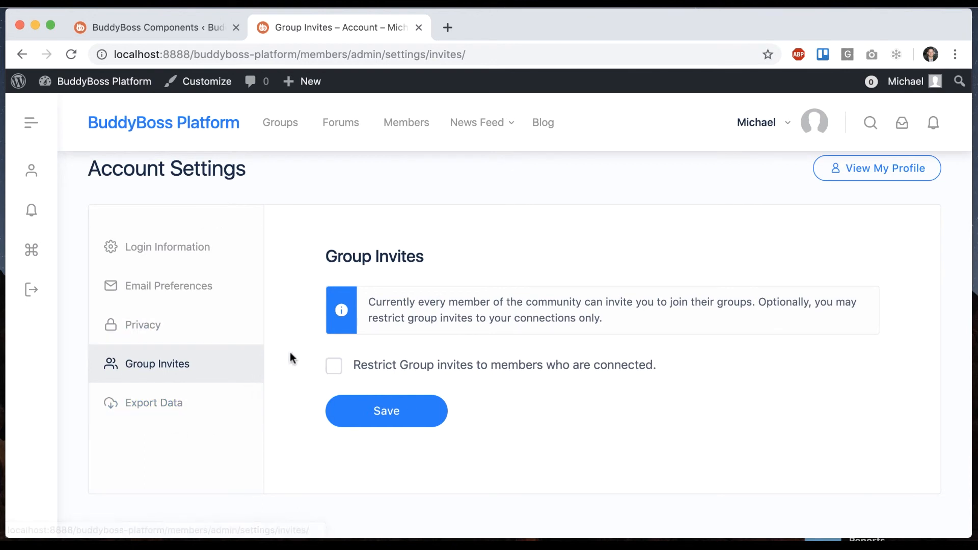